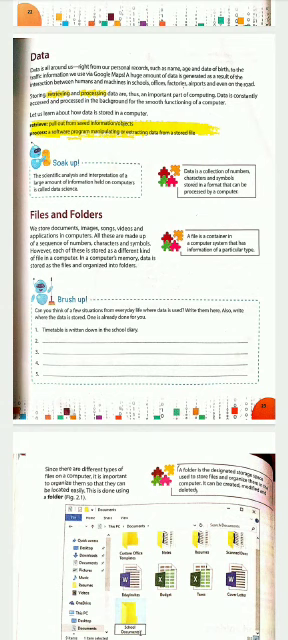
scroll("down", 3)
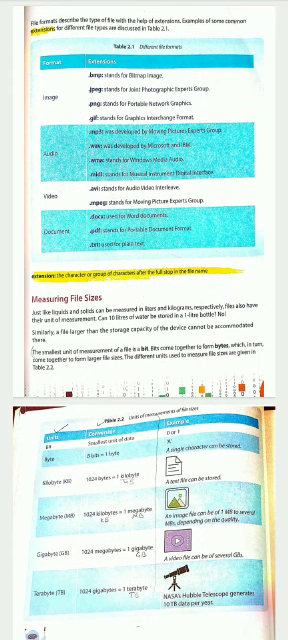
scroll("down", 3)
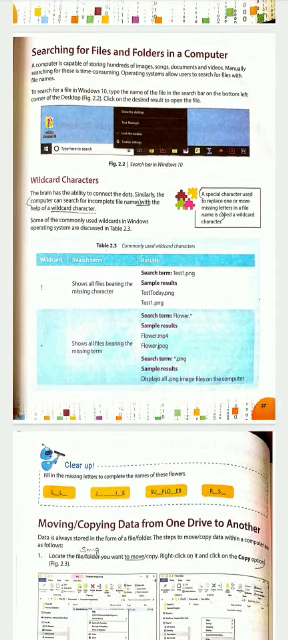
scroll("down", 3)
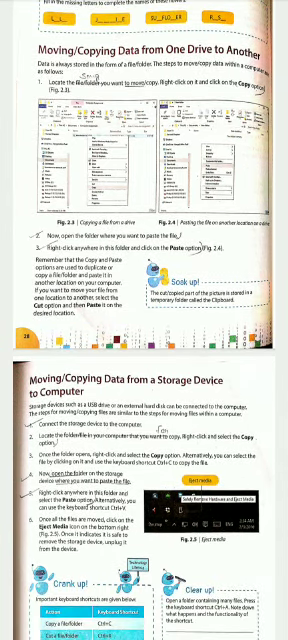
scroll("down", 3)
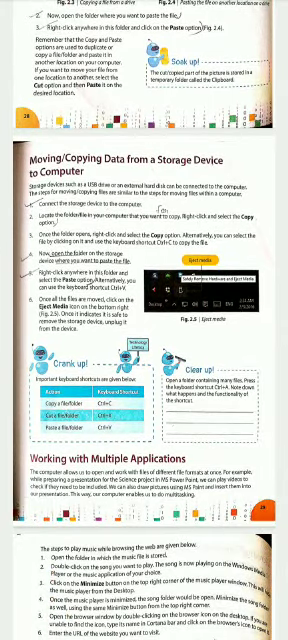